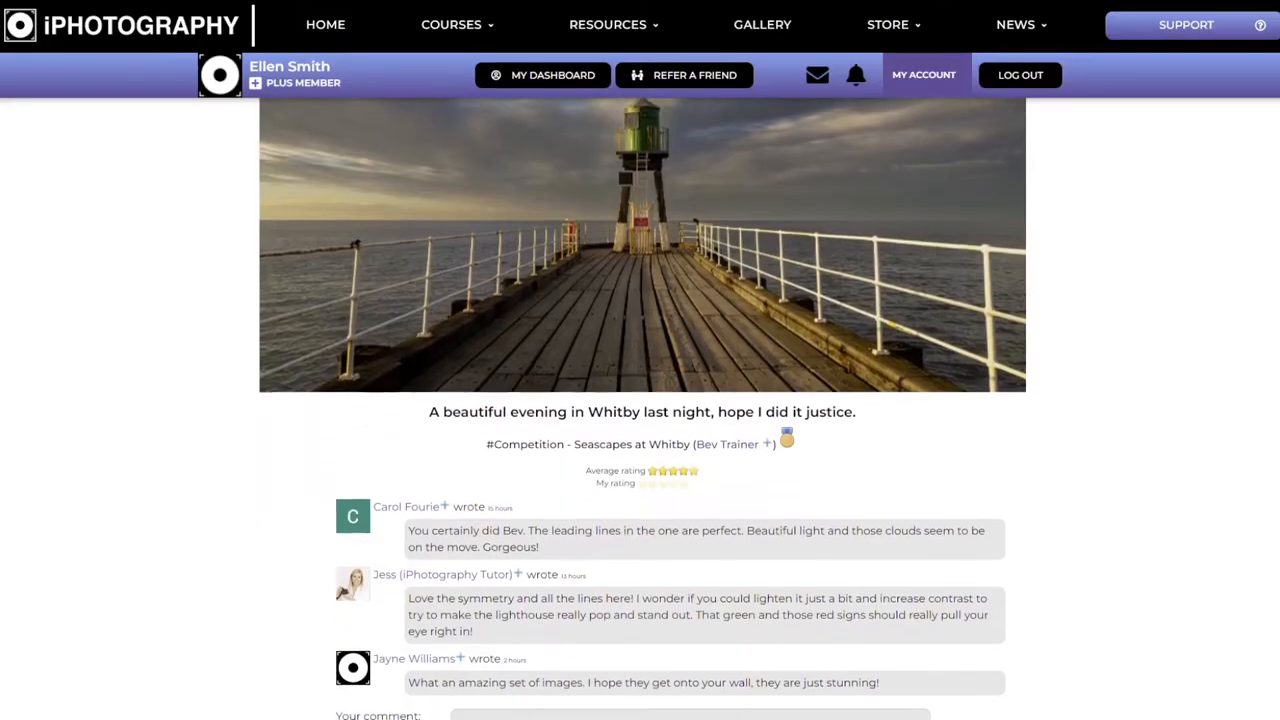
{"action": "scroll", "scroll_direction": "down", "scroll_amount": 3}
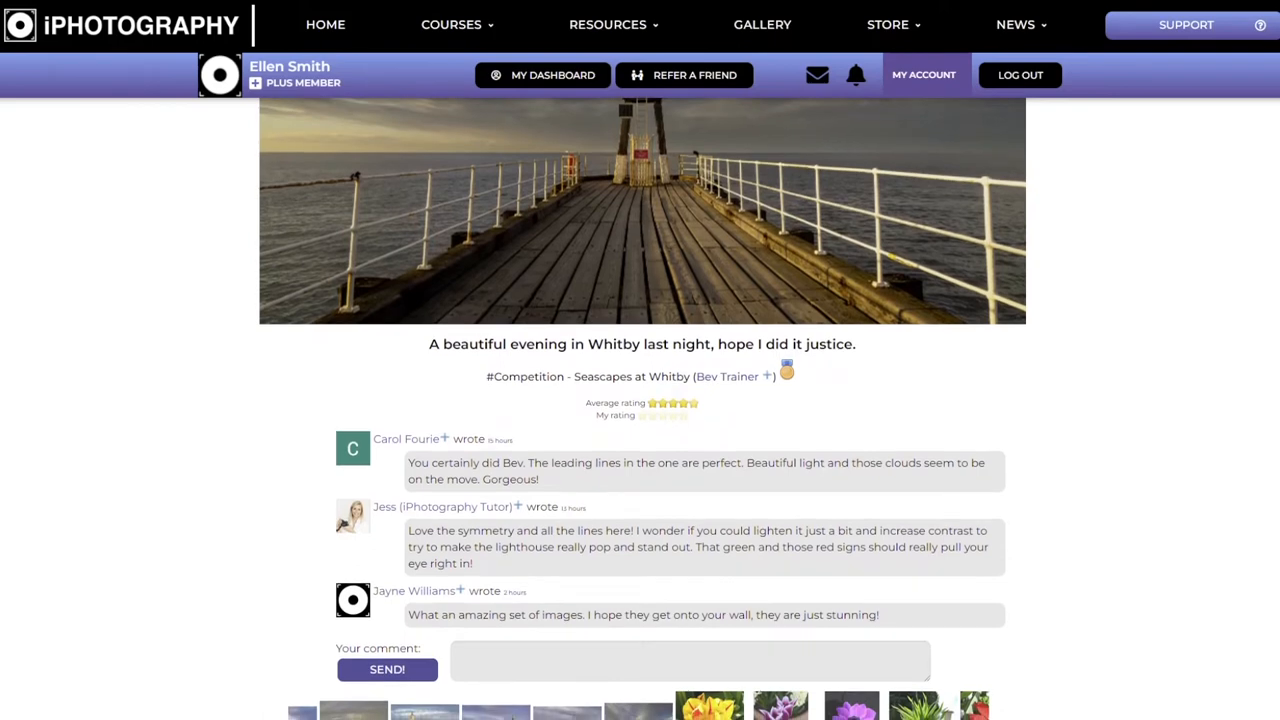